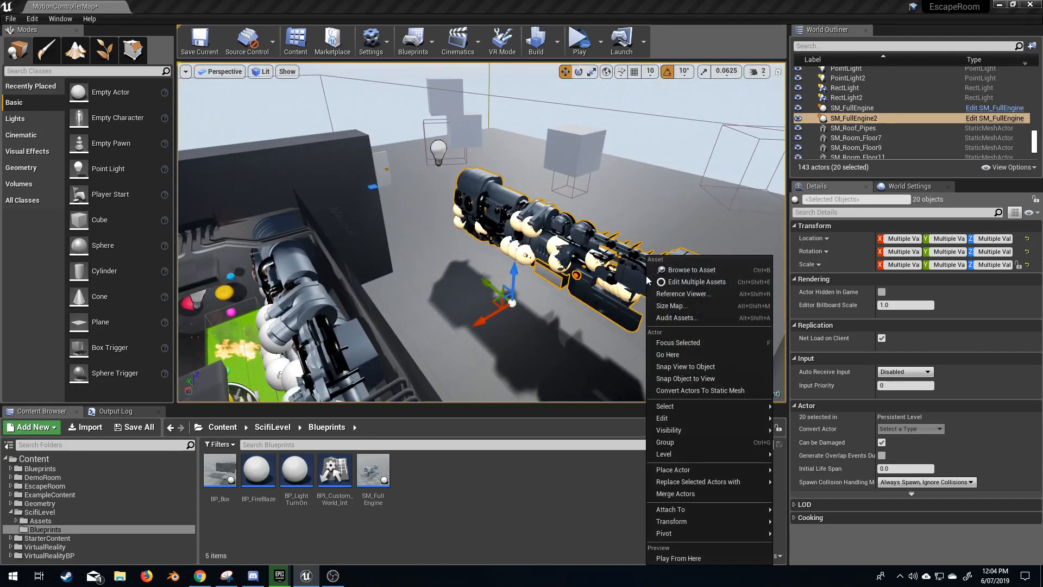
{"action": "mouse_move", "coordinate": [692, 442]}
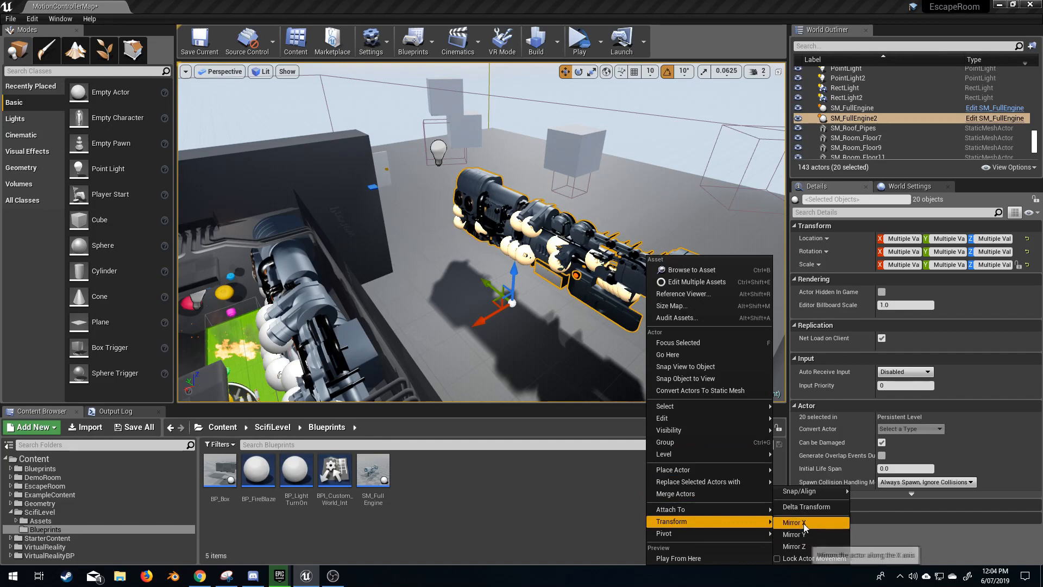
Step: Mirror the selected duplicated engine actors along the X axis via Transform > Mirror X
{"action": "left_click", "coordinate": [794, 522]}
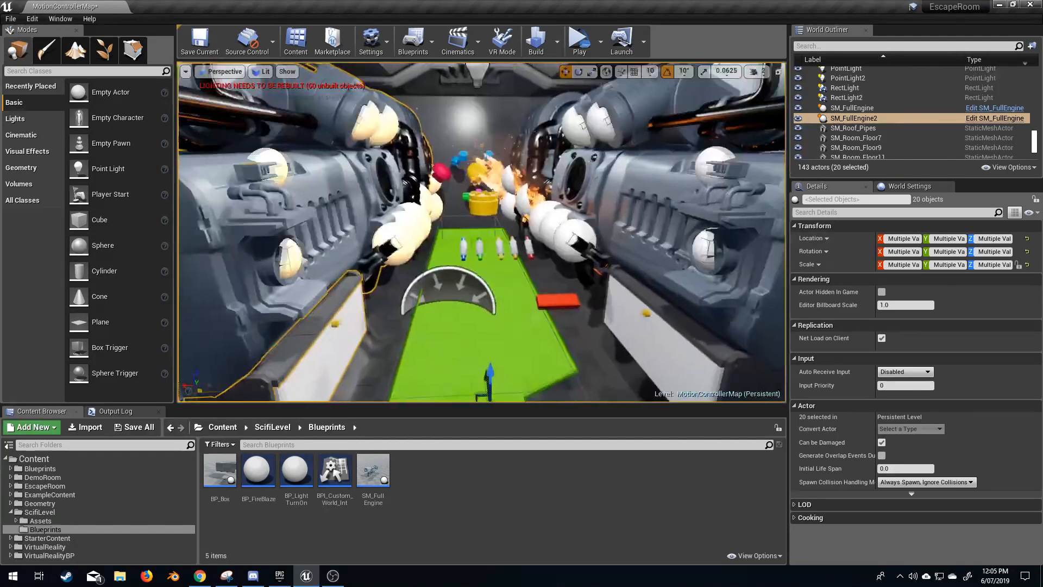
{"action": "left_click", "coordinate": [852, 105]}
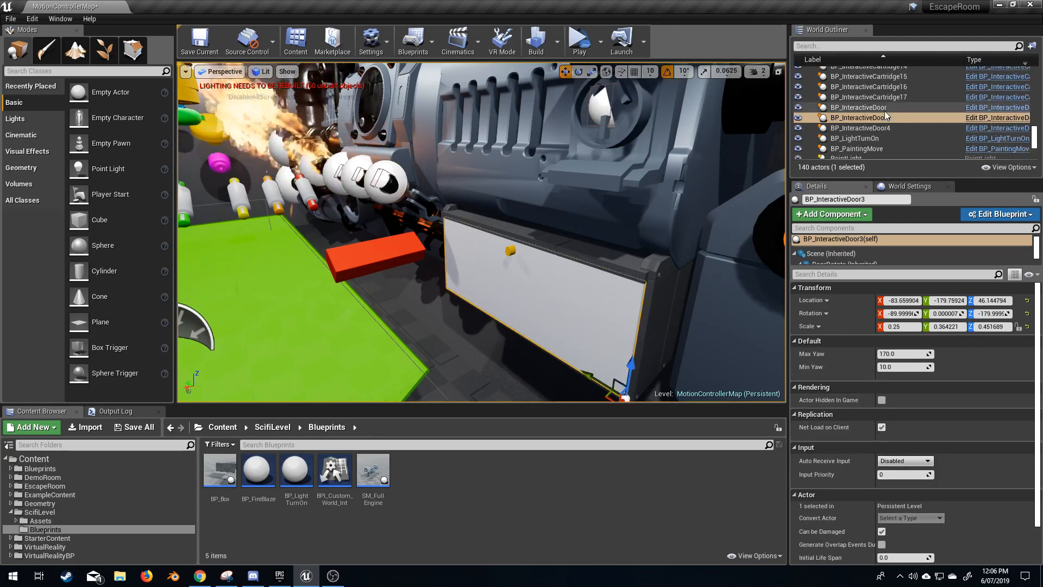
{"action": "left_click", "coordinate": [852, 115]}
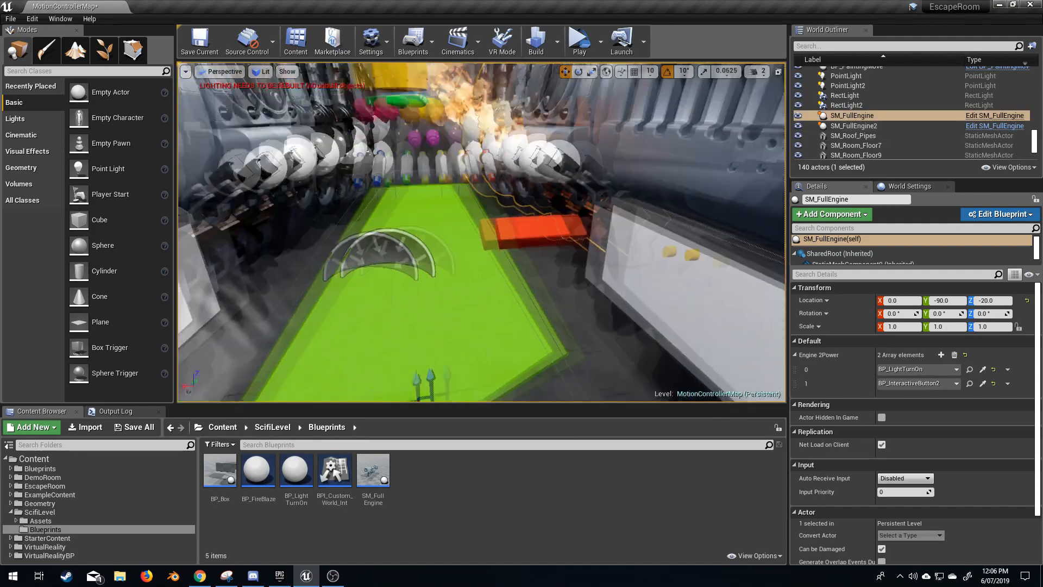
{"action": "left_click", "coordinate": [852, 126]}
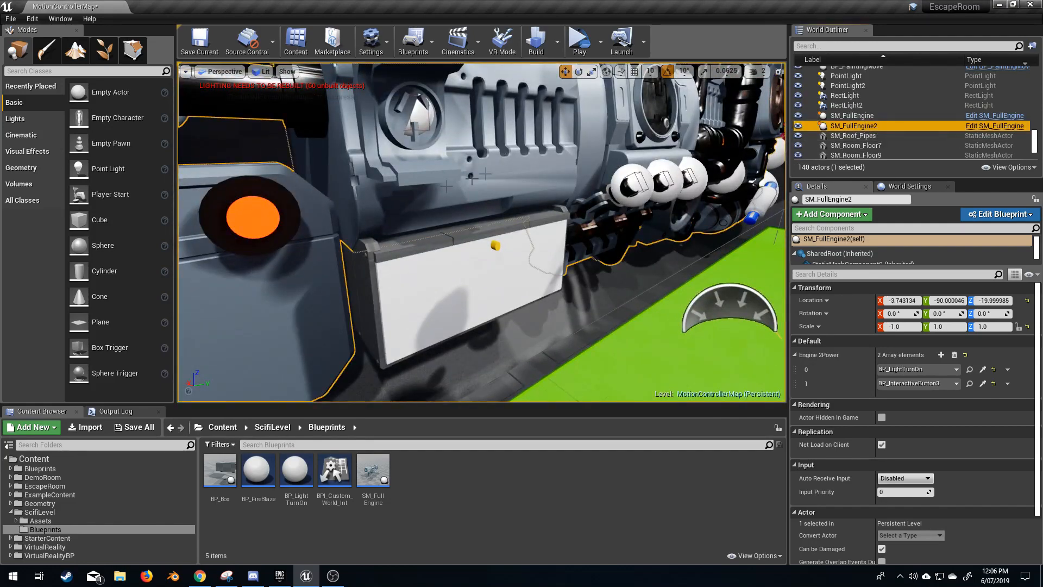
{"action": "left_click", "coordinate": [864, 119]}
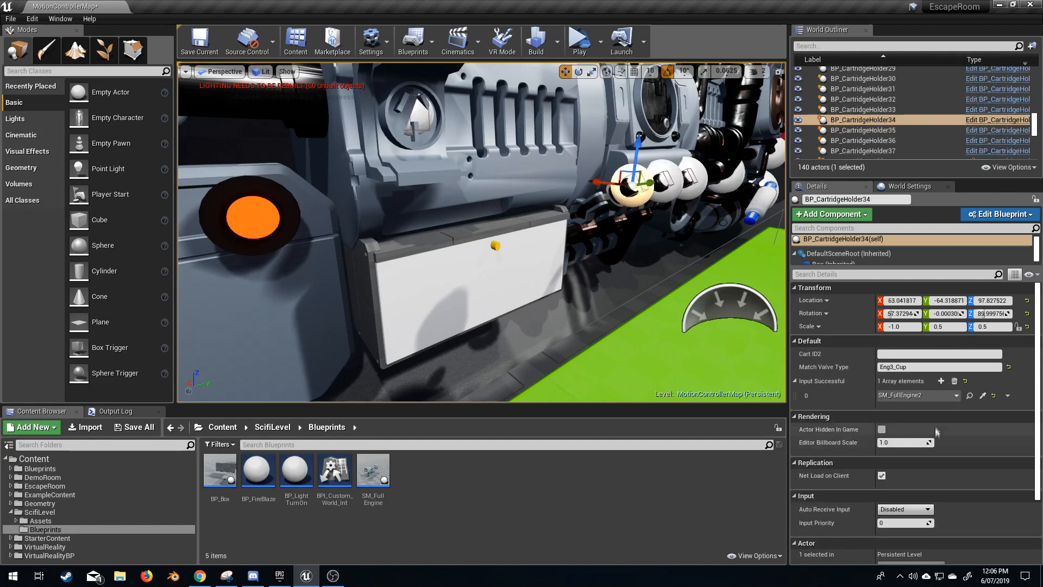
{"action": "mouse_move", "coordinate": [915, 396]}
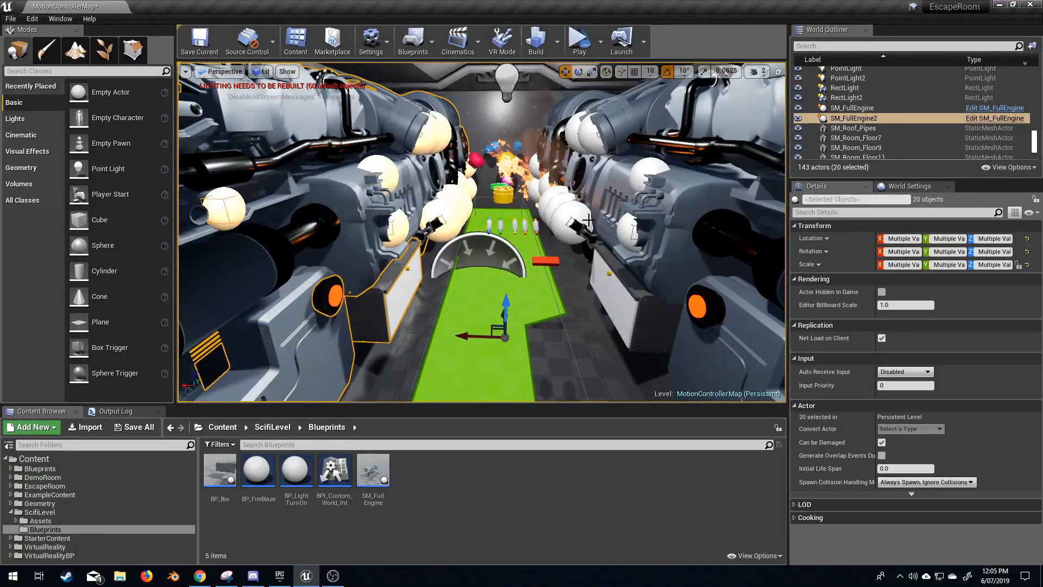
{"action": "left_click", "coordinate": [857, 117]}
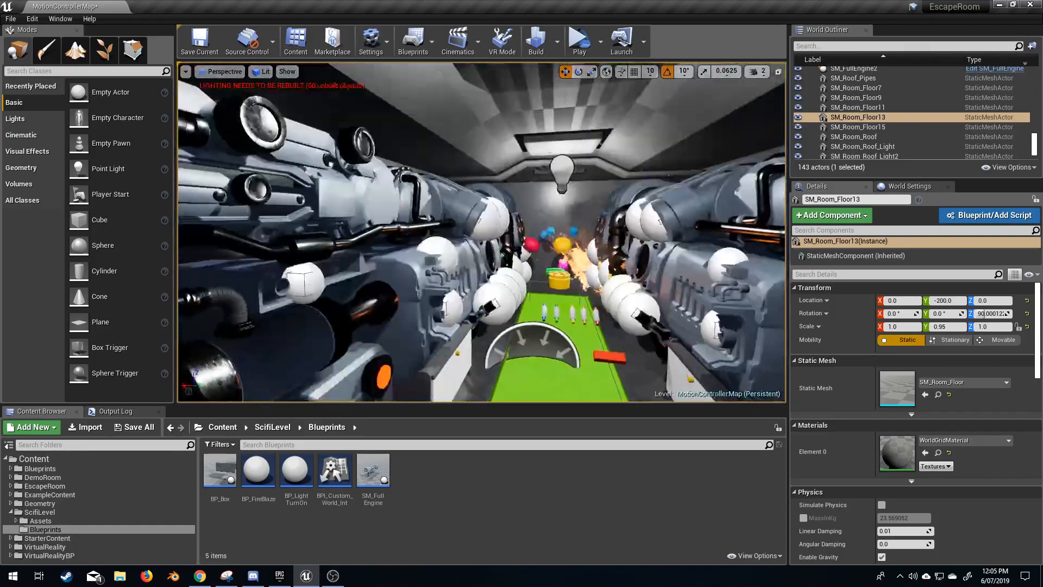